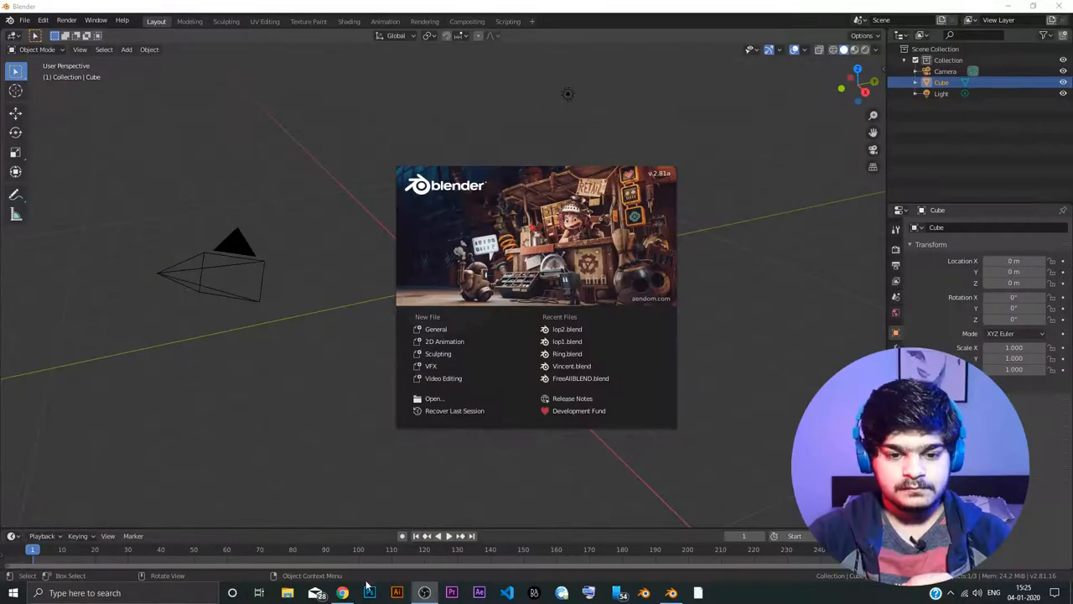
Switch to Google Chrome showing the blender.org homepage with Download Blender 2.81a
{"action": "left_click", "coordinate": [355, 590]}
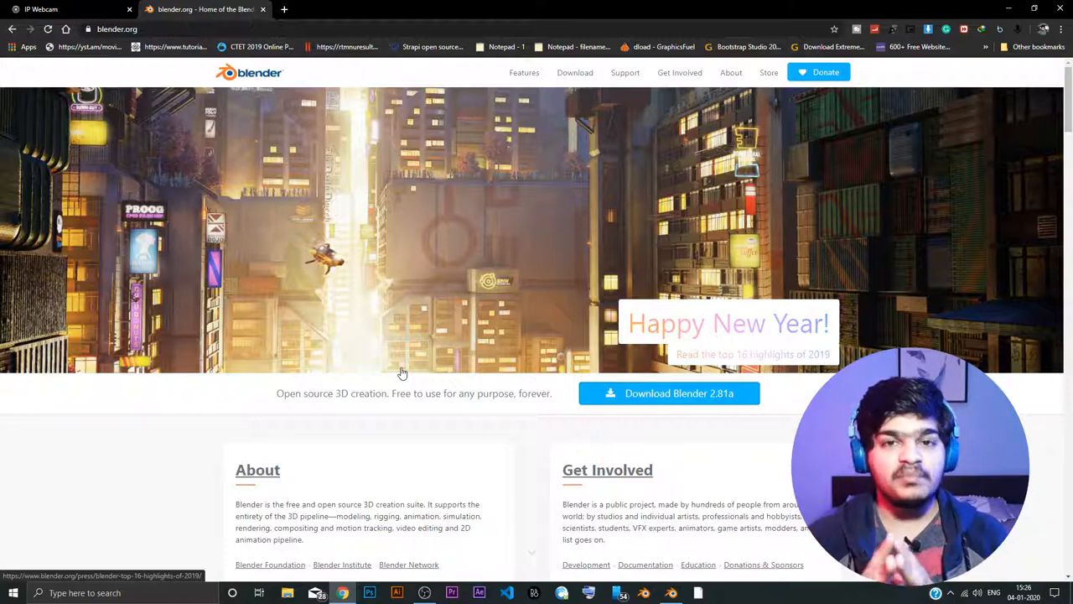
{"action": "mouse_move", "coordinate": [512, 378]}
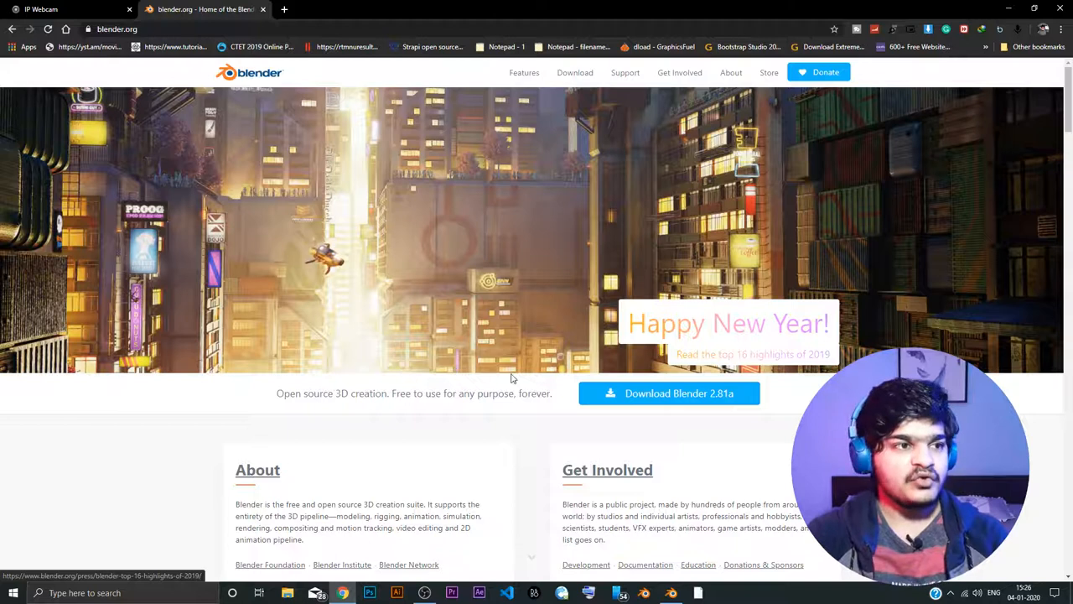
{"action": "mouse_move", "coordinate": [162, 88]}
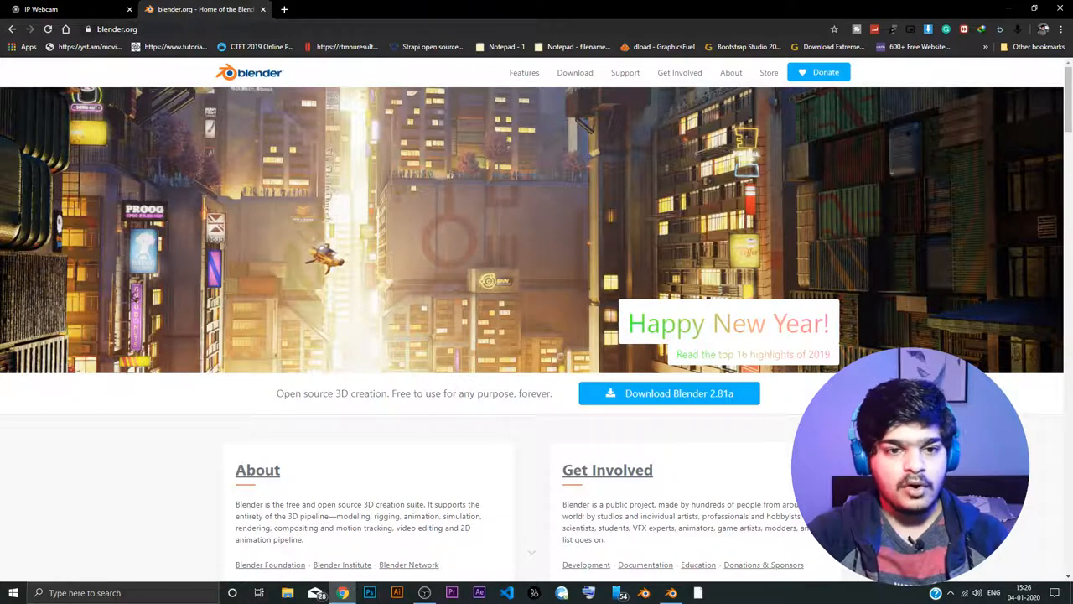
{"action": "mouse_move", "coordinate": [575, 73]}
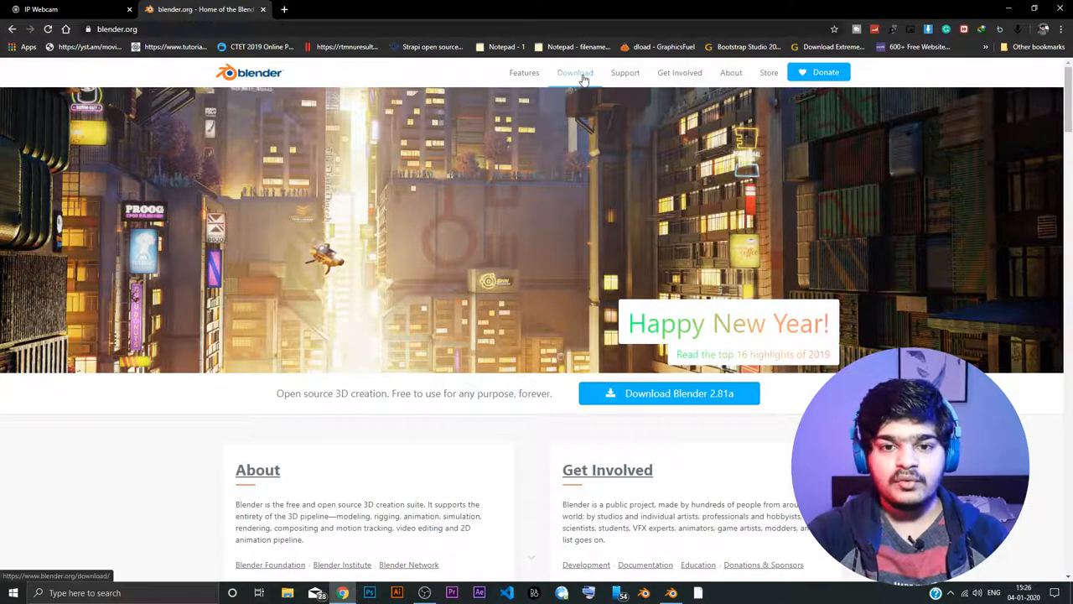
Open the Blender 2.81a download page and reveal the macOS, Linux and other versions list
{"action": "left_click", "coordinate": [574, 72]}
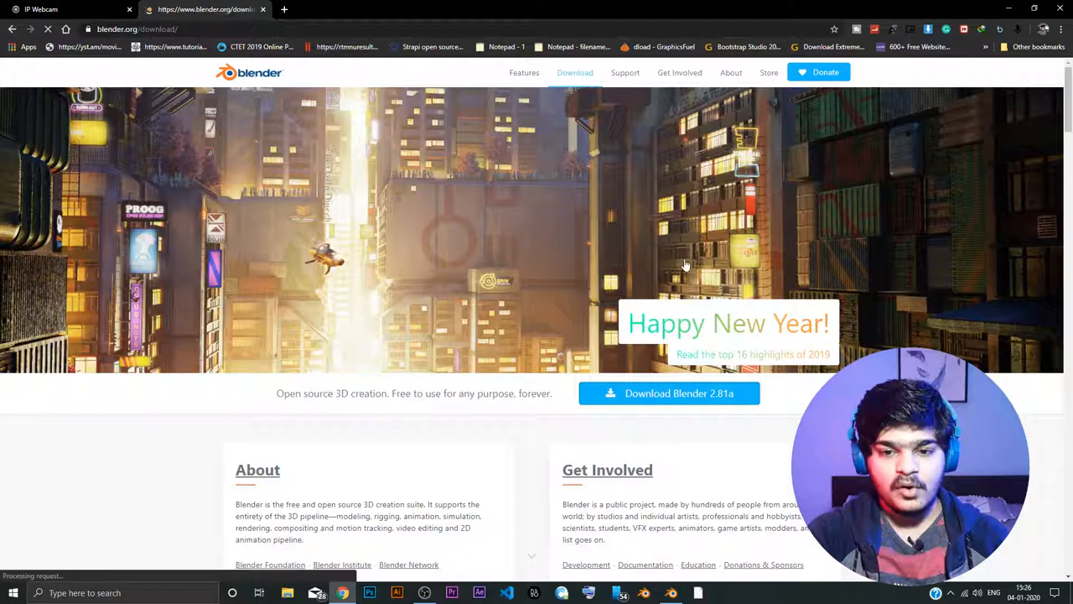
{"action": "left_click", "coordinate": [669, 392]}
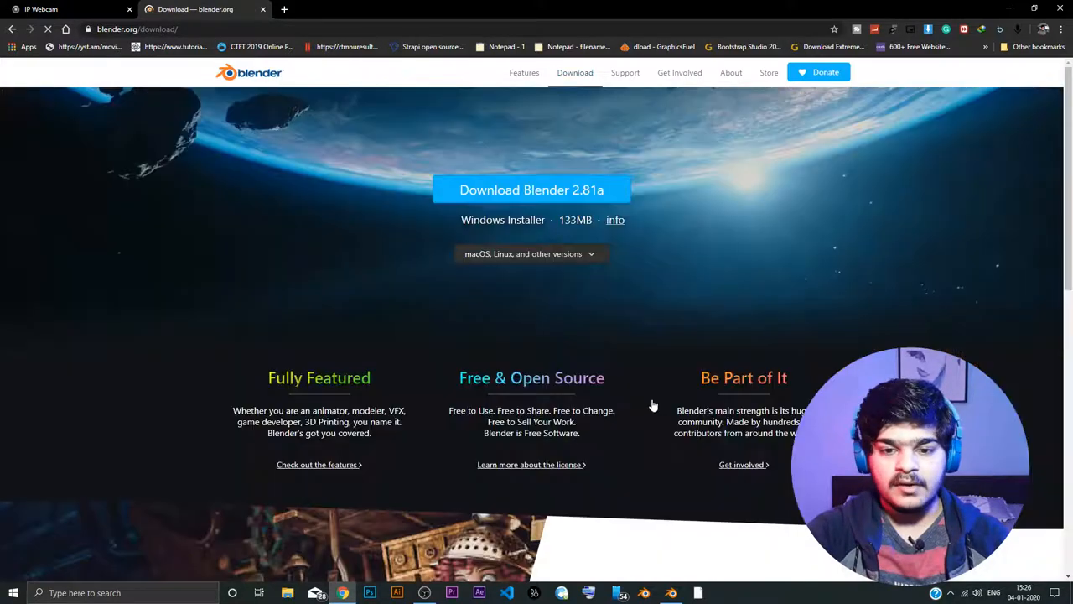
{"action": "mouse_move", "coordinate": [535, 201]}
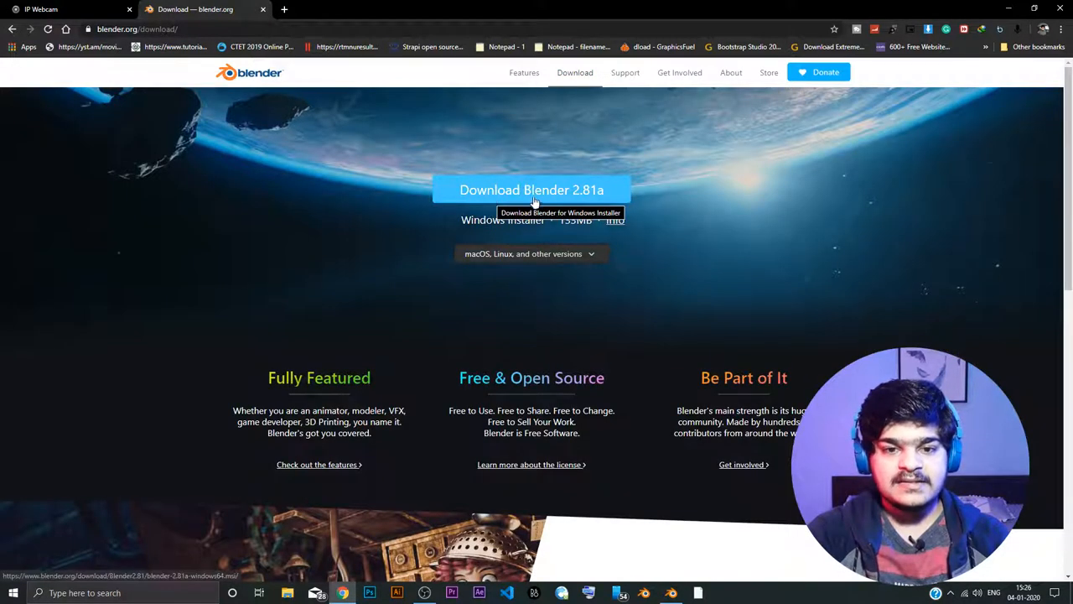
{"action": "mouse_move", "coordinate": [596, 254]}
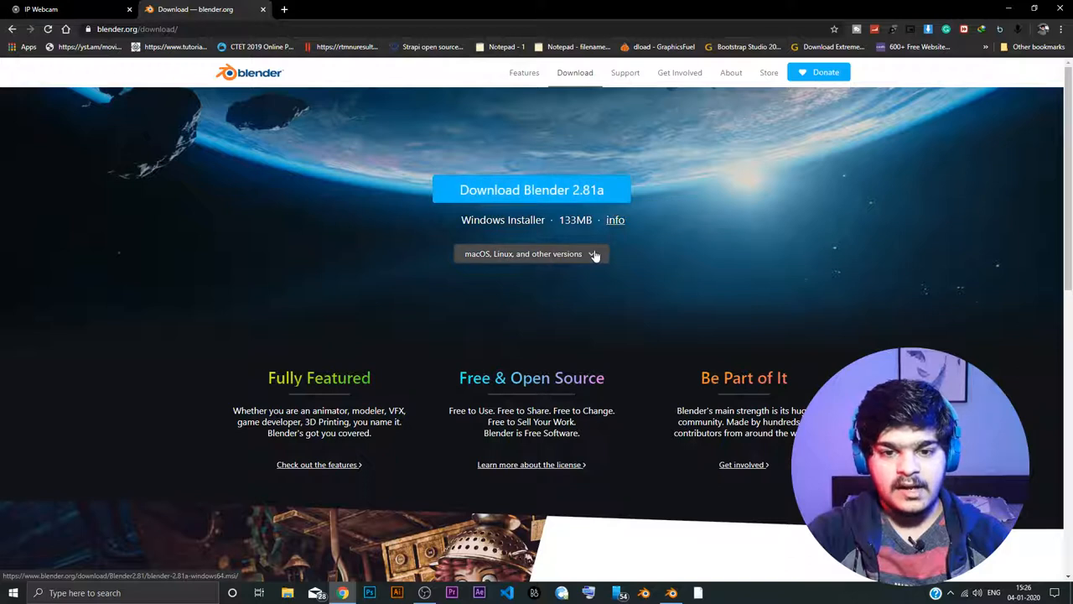
{"action": "left_click", "coordinate": [530, 254]}
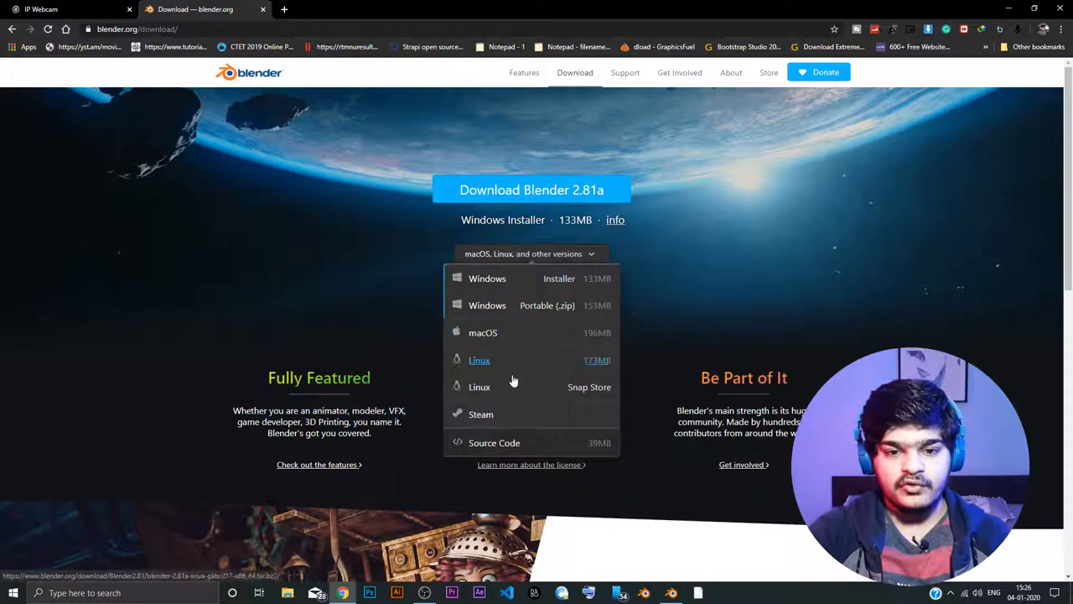
{"action": "mouse_move", "coordinate": [737, 327]}
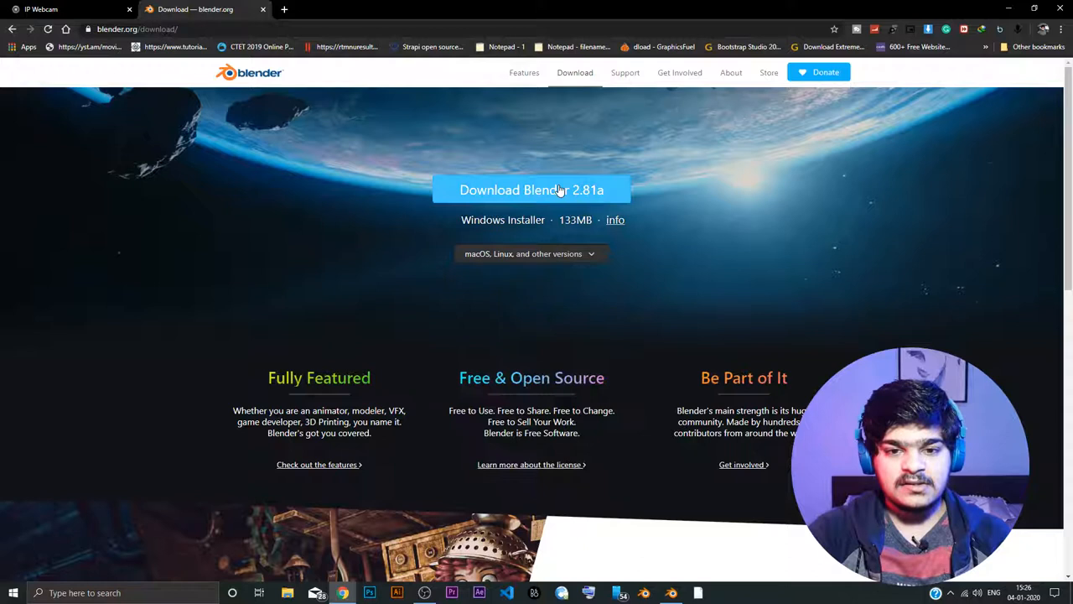
{"action": "mouse_move", "coordinate": [367, 298]}
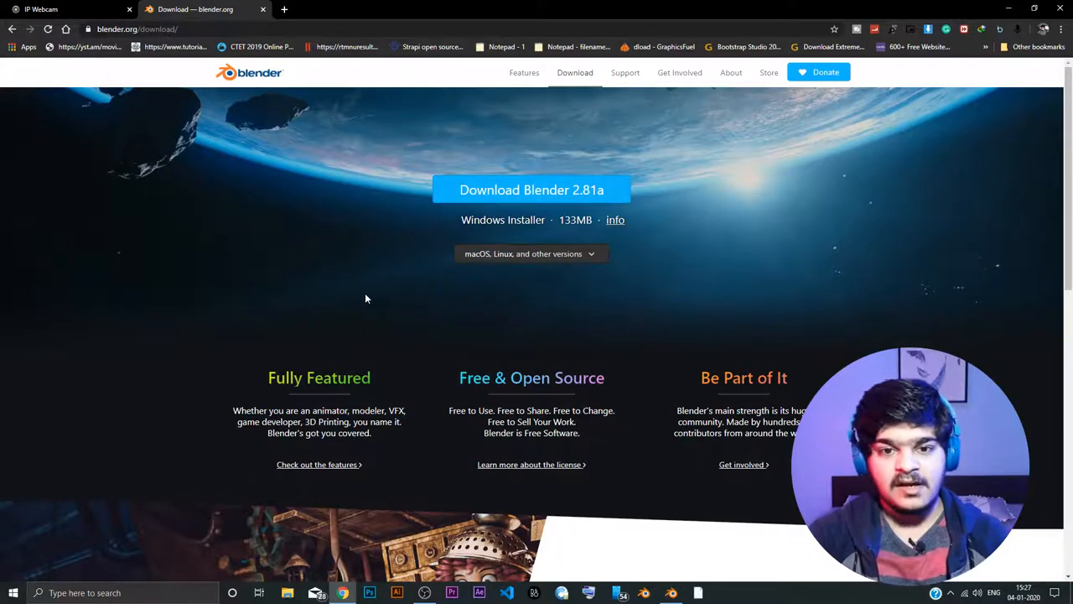
{"action": "mouse_move", "coordinate": [339, 243]}
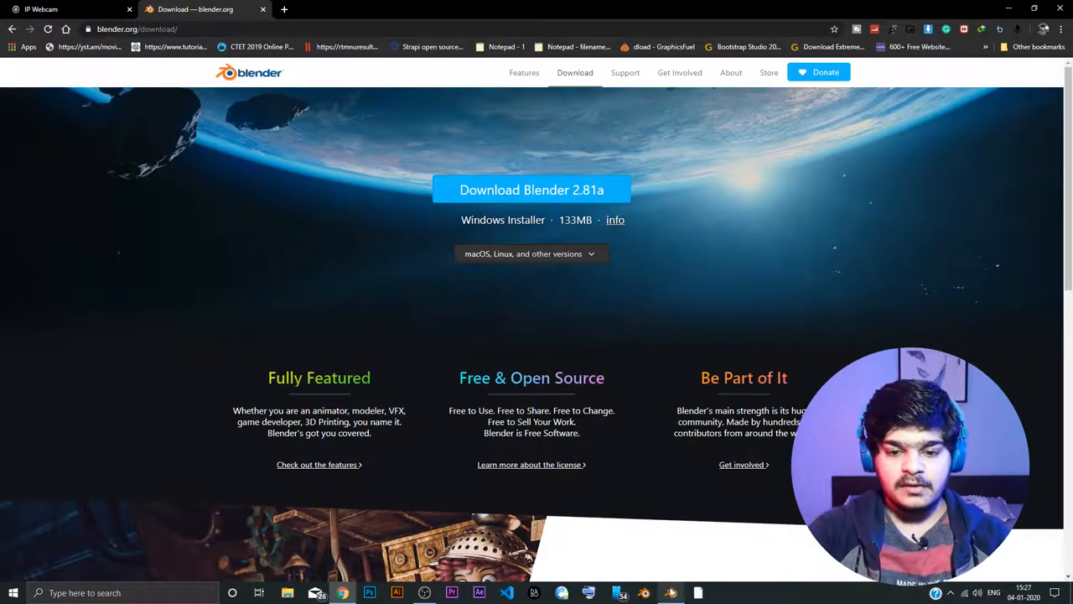
Bring the Blender 2.81a window forward, showing the welcome screen over the default scene
{"action": "left_click", "coordinate": [671, 590]}
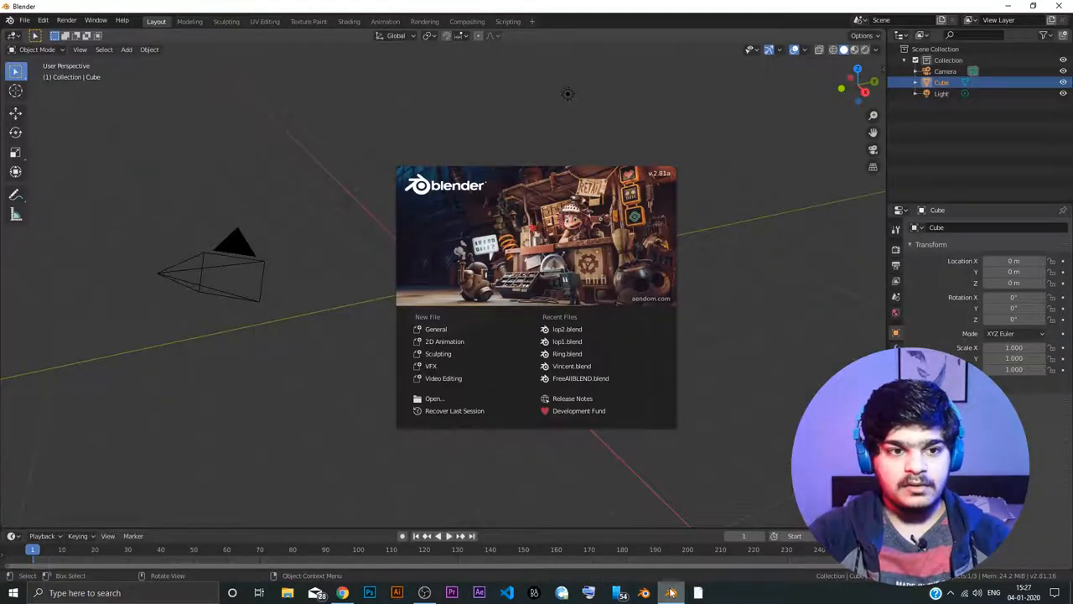
{"action": "mouse_move", "coordinate": [674, 190]}
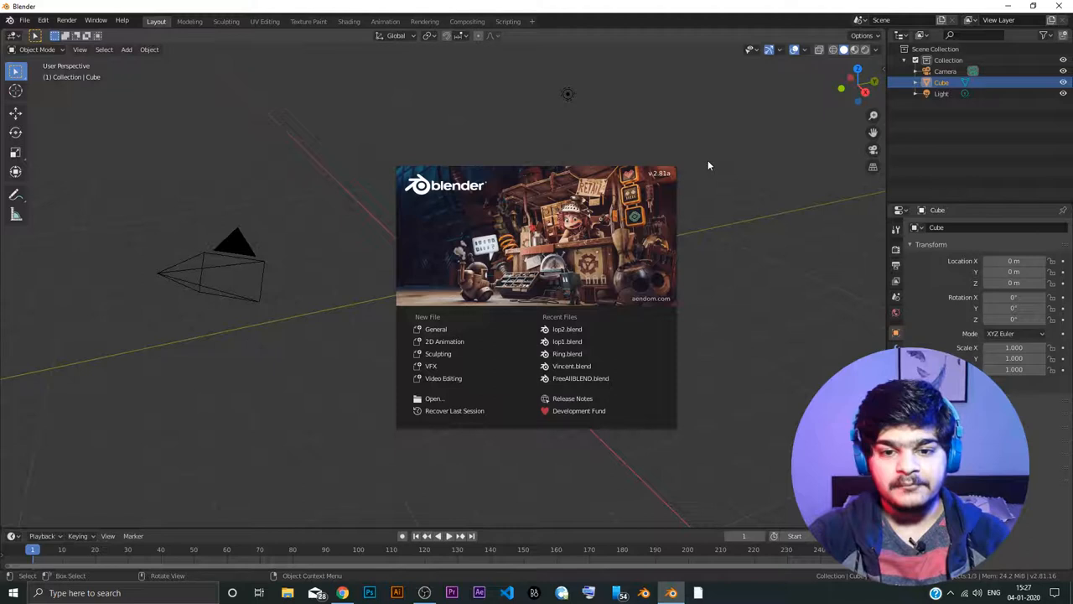
{"action": "mouse_move", "coordinate": [375, 380]}
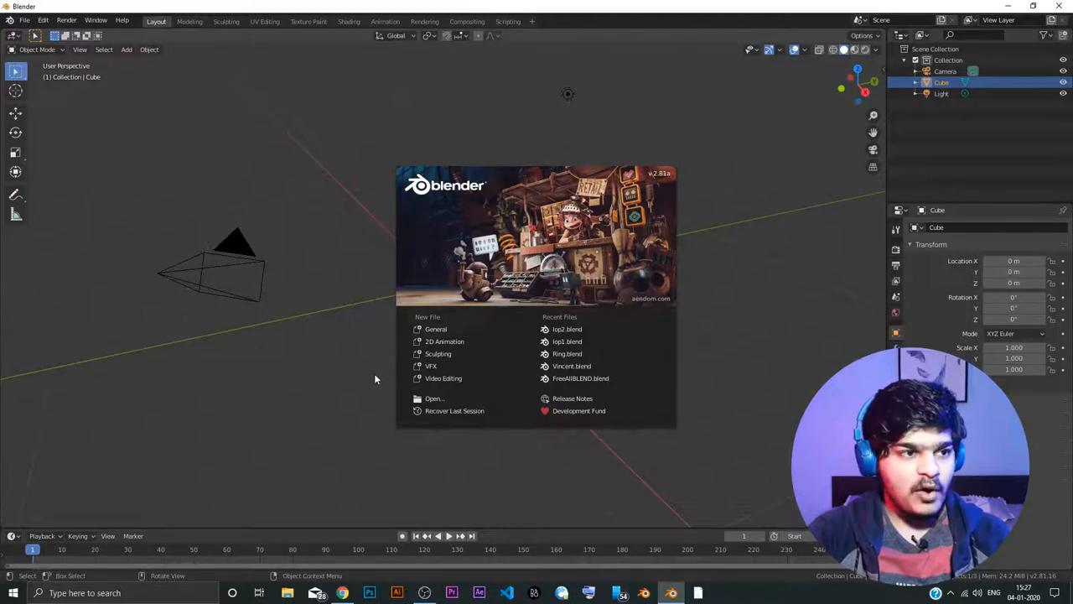
{"action": "mouse_move", "coordinate": [665, 224]}
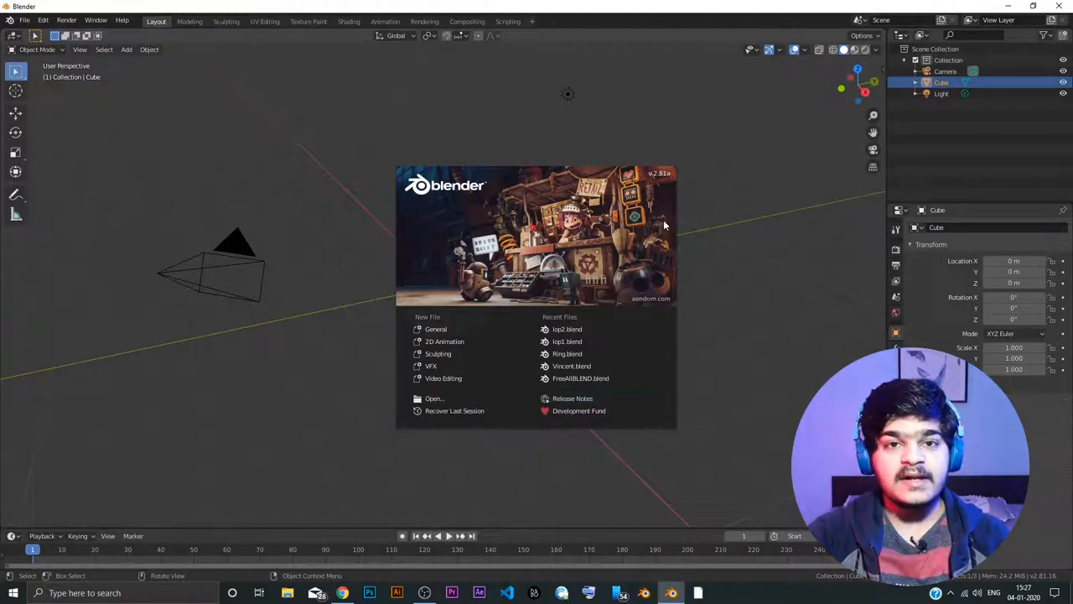
{"action": "mouse_move", "coordinate": [505, 179]}
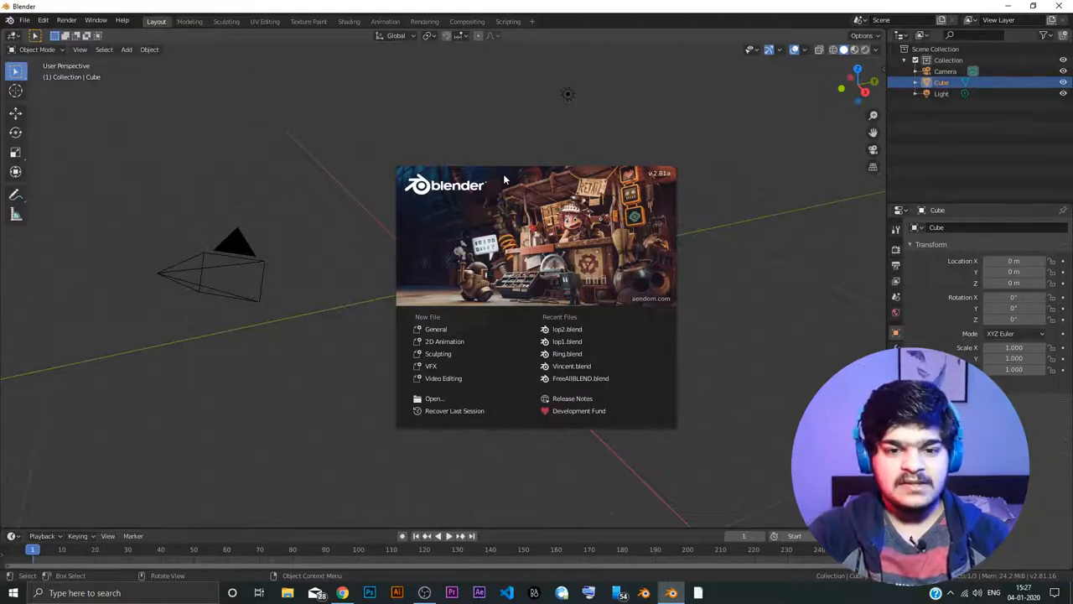
{"action": "mouse_move", "coordinate": [431, 365]}
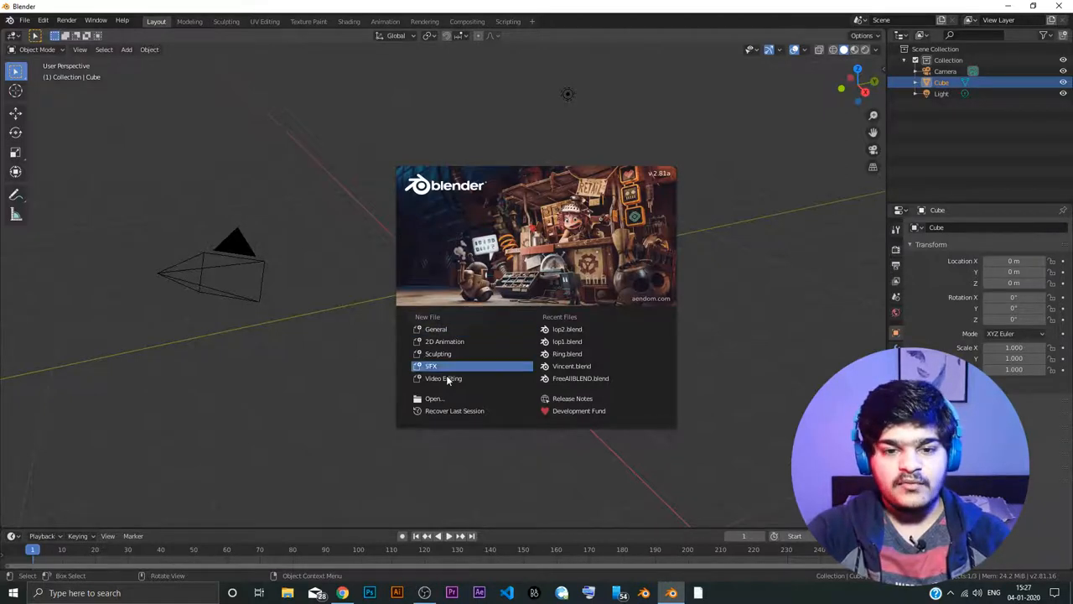
{"action": "mouse_move", "coordinate": [593, 366]}
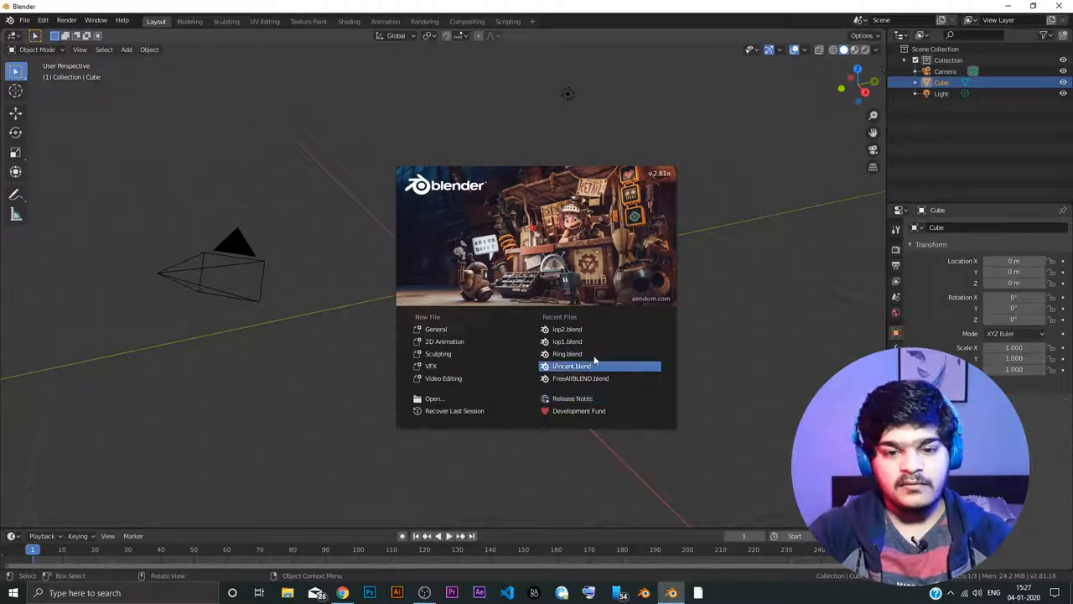
{"action": "mouse_move", "coordinate": [800, 352]}
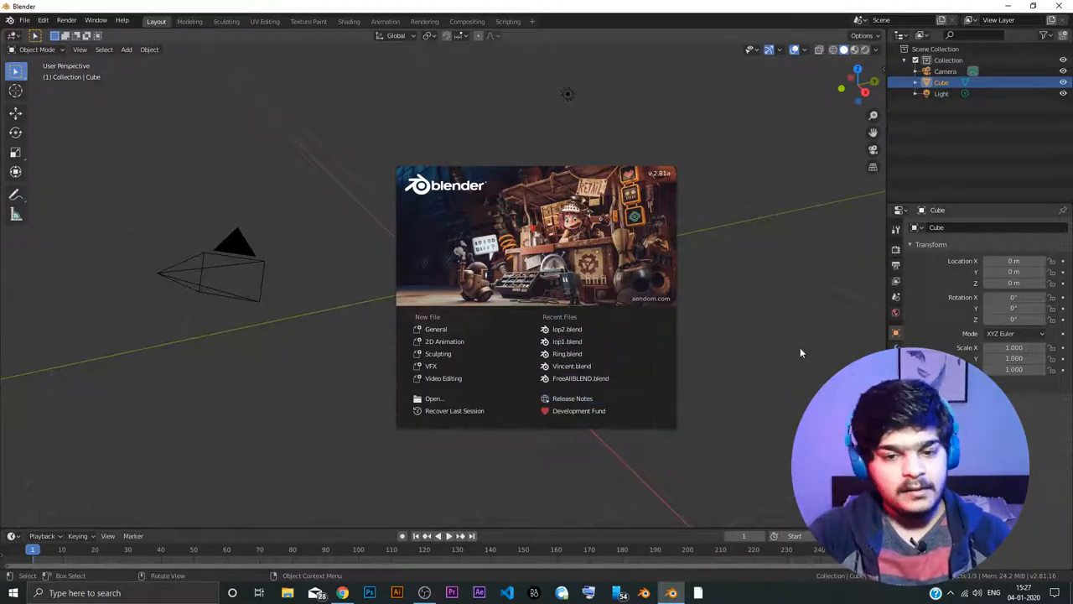
{"action": "mouse_move", "coordinate": [725, 146]}
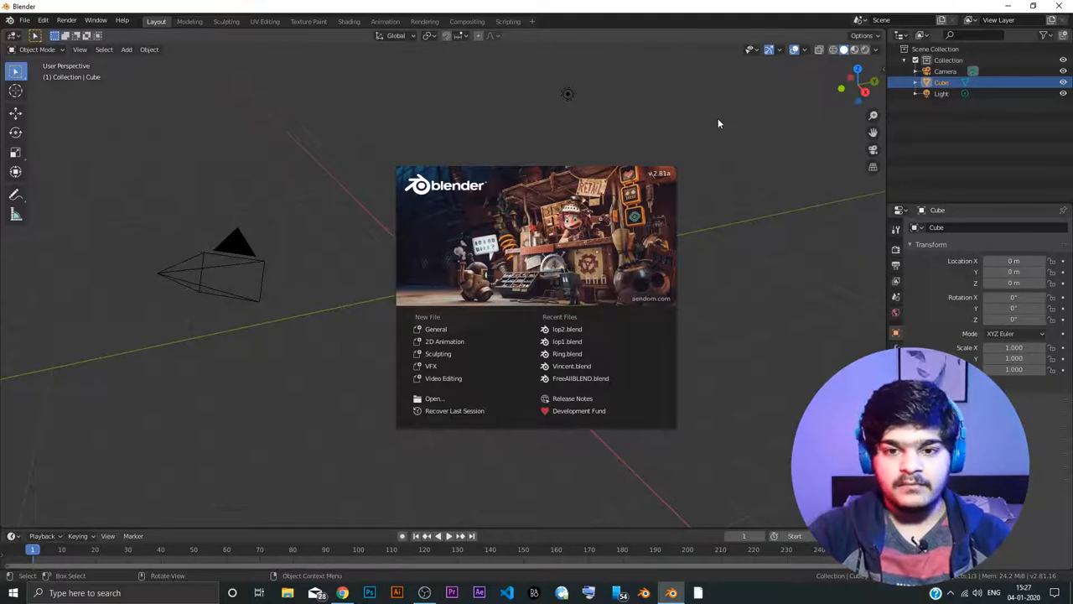
{"action": "mouse_move", "coordinate": [309, 133]}
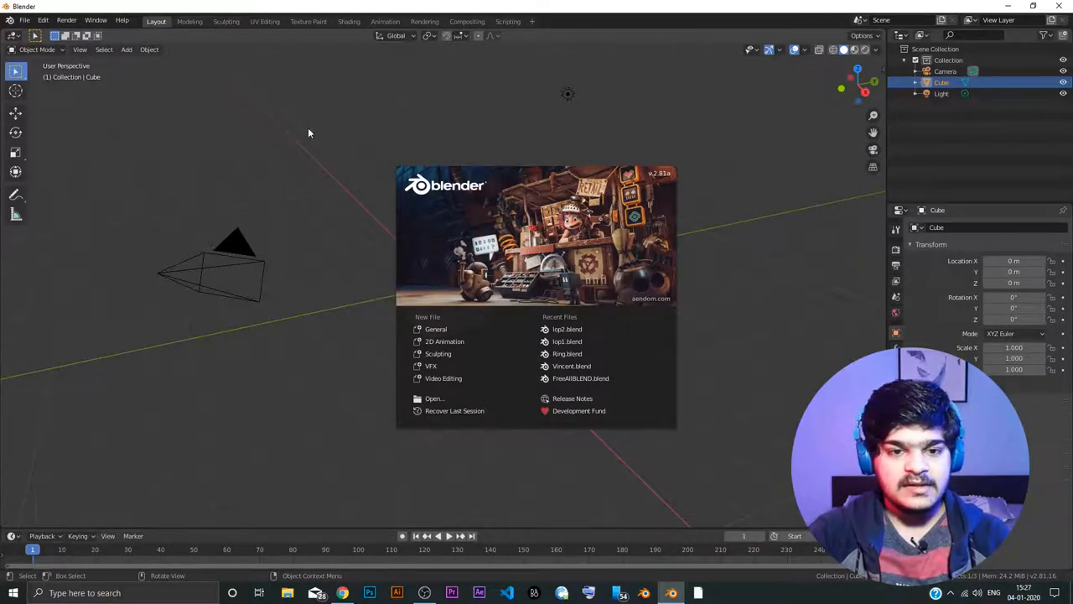
Dismiss the splash screen, then browse the Render and File menus
{"action": "left_click", "coordinate": [310, 132]}
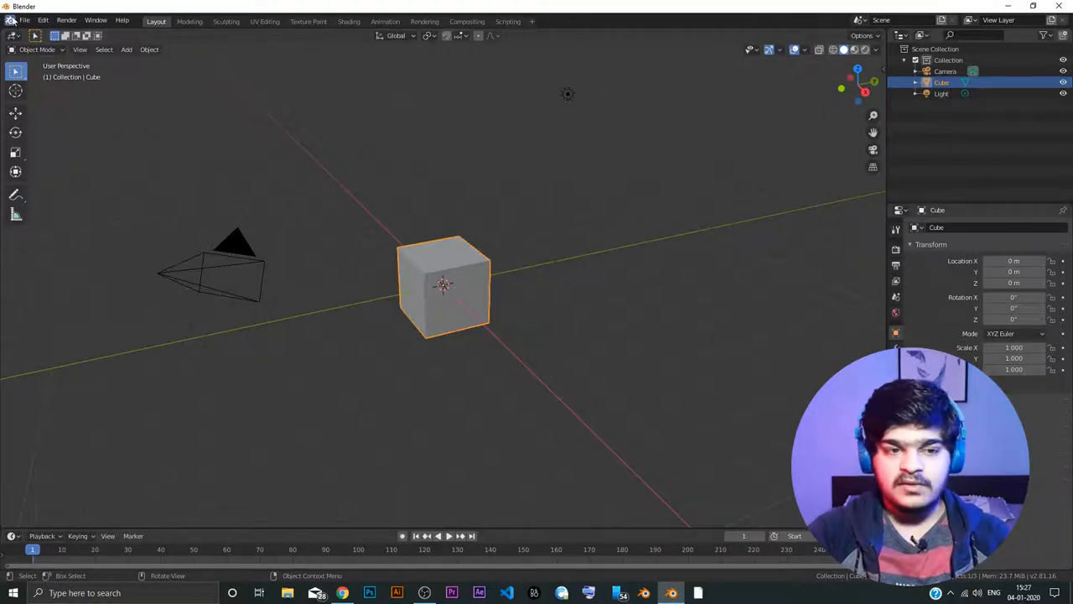
{"action": "left_click", "coordinate": [67, 20]}
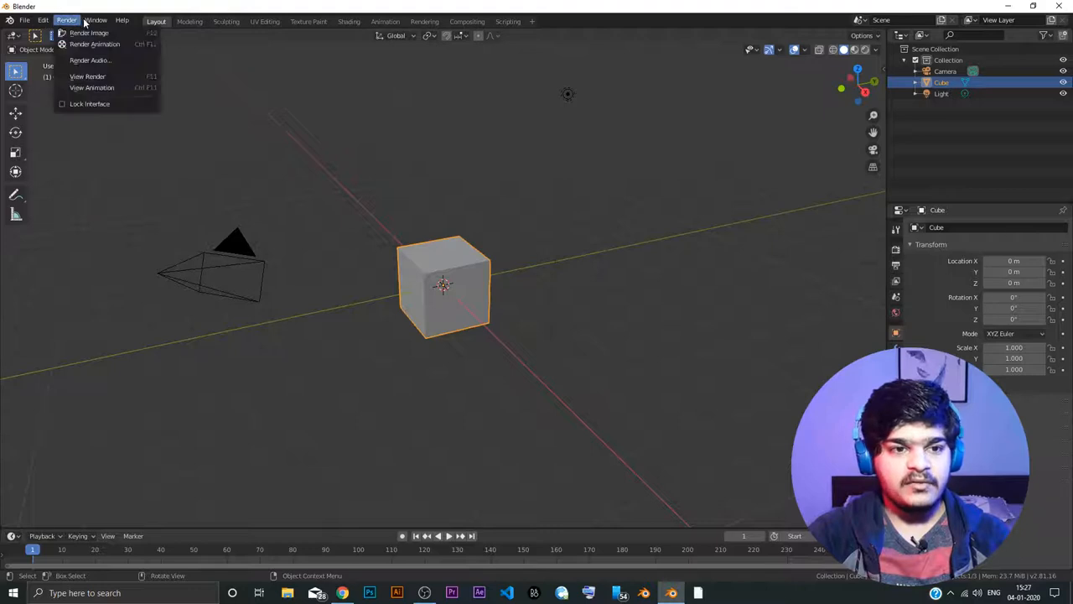
{"action": "left_click", "coordinate": [24, 20]}
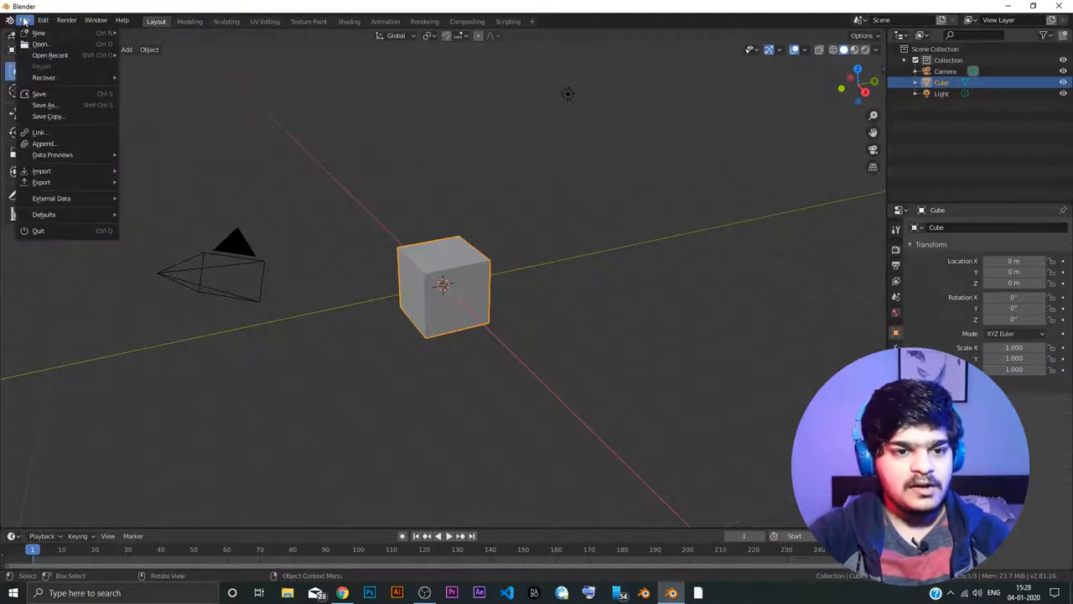
{"action": "left_click", "coordinate": [124, 20]}
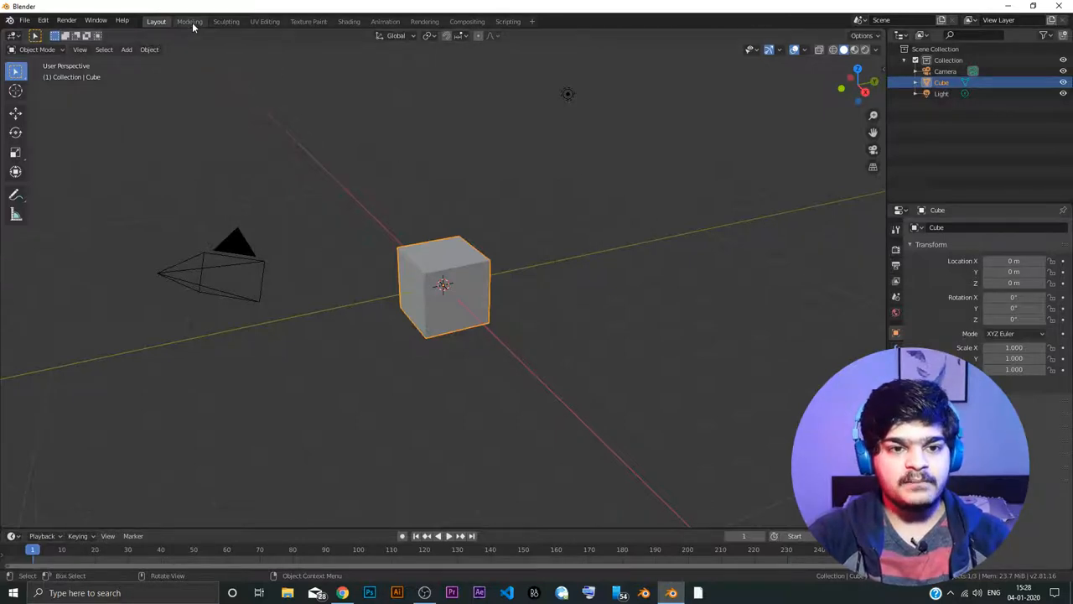
Step through the Modeling, Sculpting, UV Editing and Texture Paint workspaces to Scripting
{"action": "left_click", "coordinate": [191, 21]}
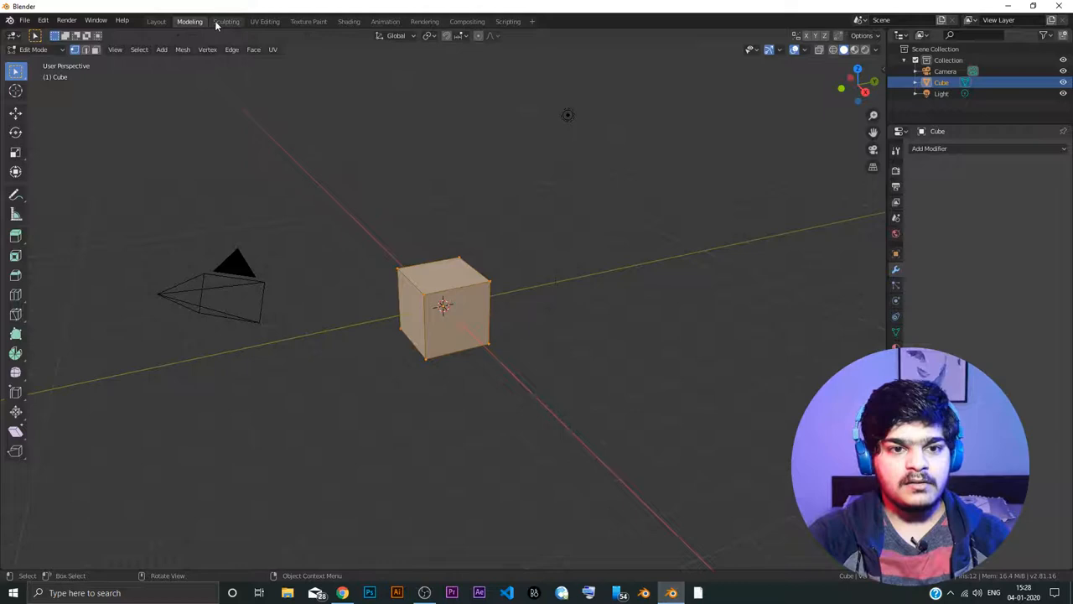
{"action": "left_click", "coordinate": [226, 21]}
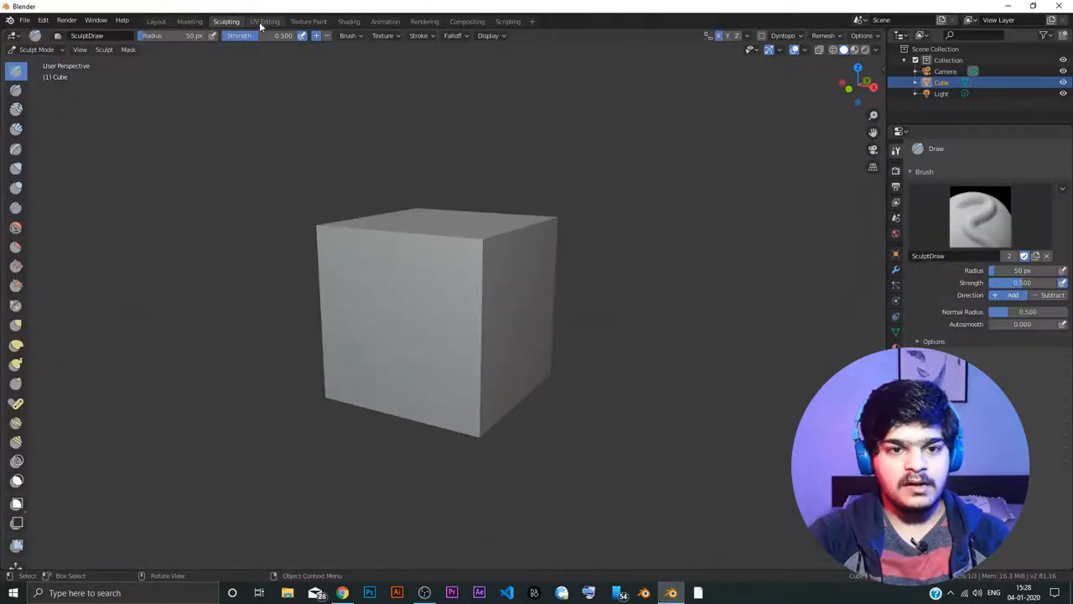
{"action": "left_click", "coordinate": [315, 21]}
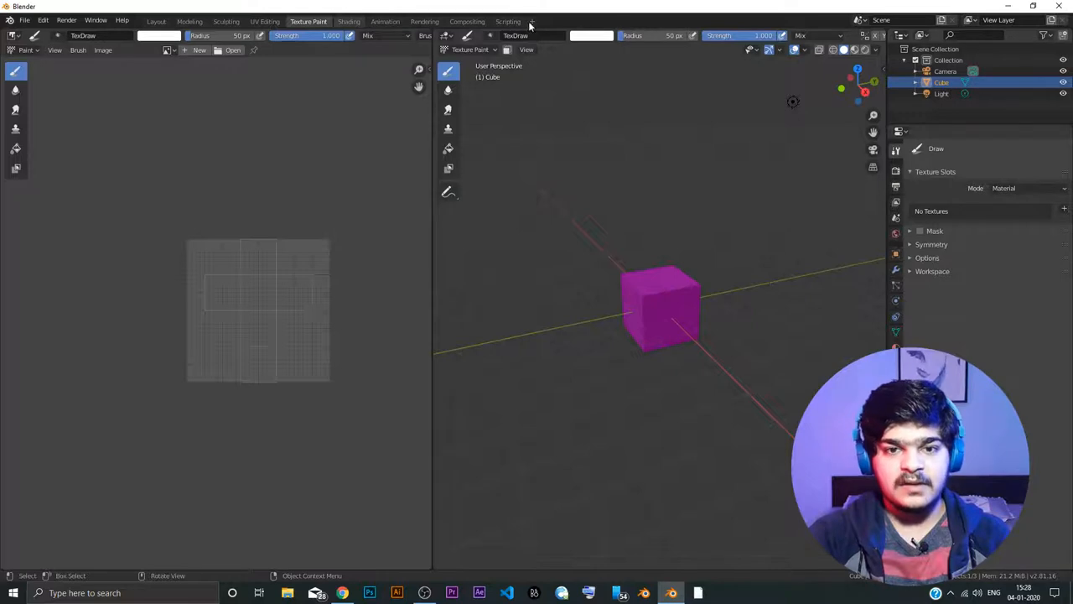
{"action": "left_click", "coordinate": [507, 21]}
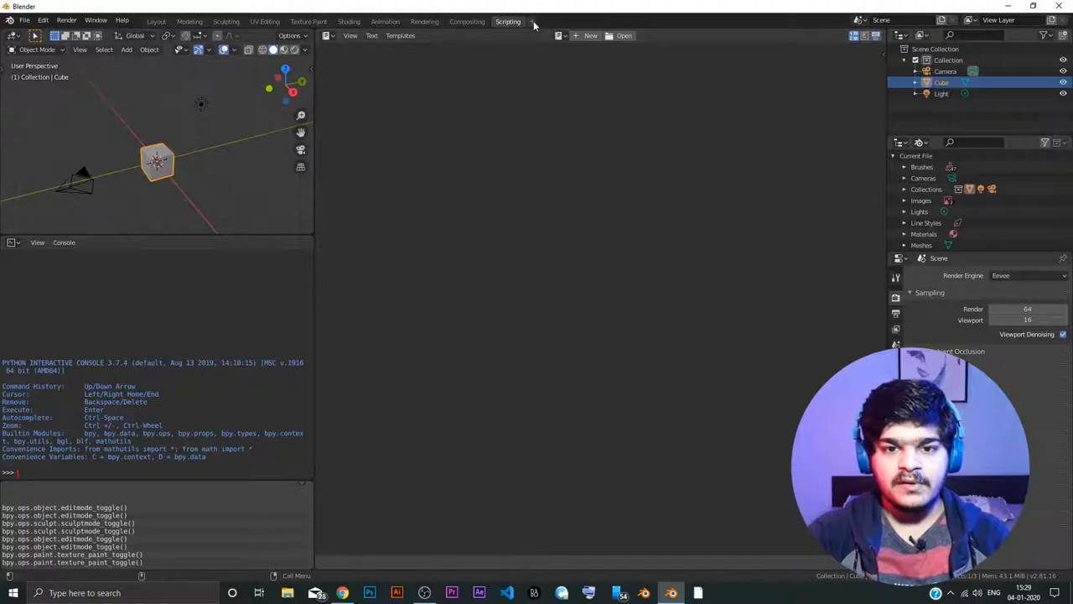
{"action": "left_click", "coordinate": [531, 21]}
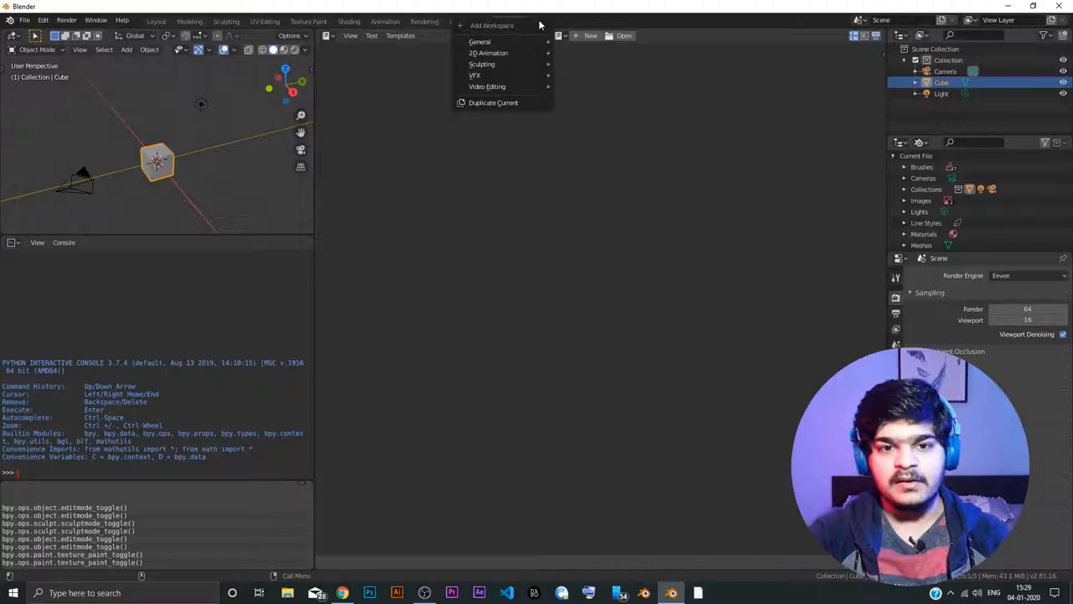
{"action": "mouse_move", "coordinate": [520, 25]}
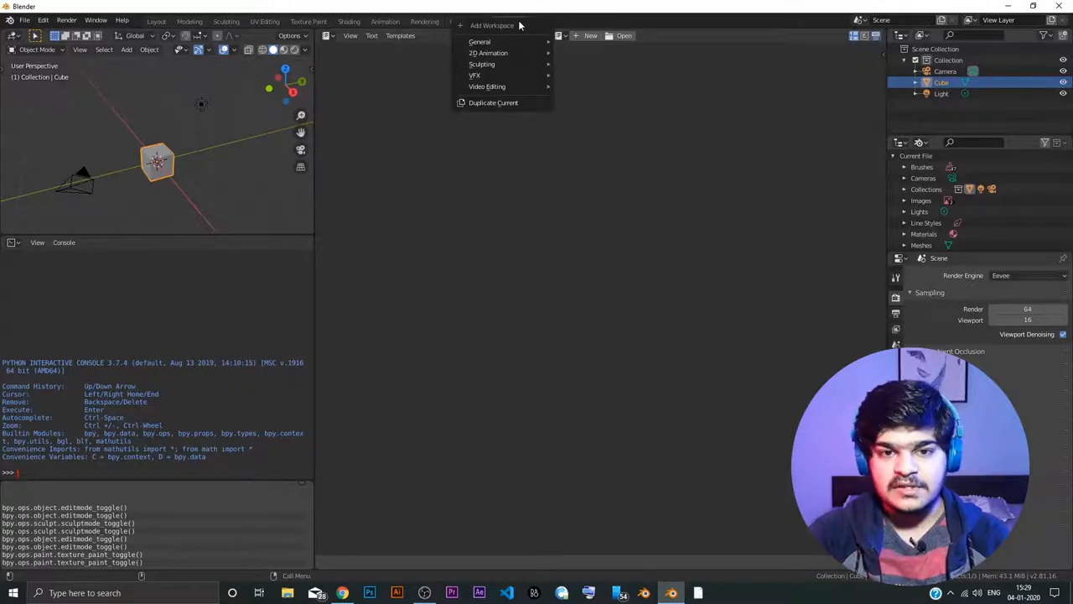
{"action": "mouse_move", "coordinate": [482, 42]}
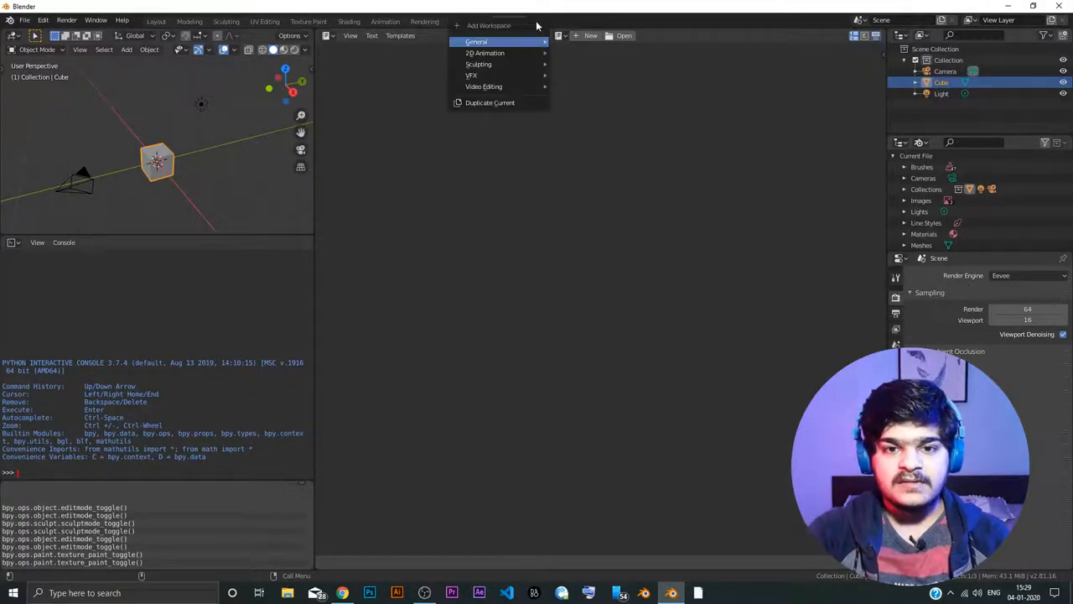
{"action": "mouse_move", "coordinate": [484, 86]}
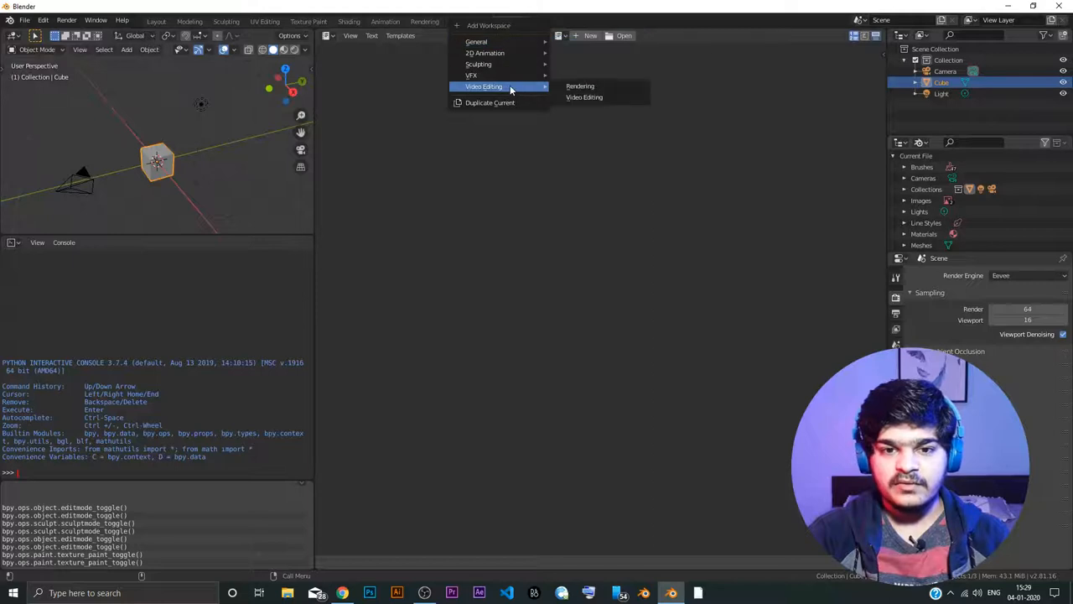
{"action": "mouse_move", "coordinate": [519, 99]}
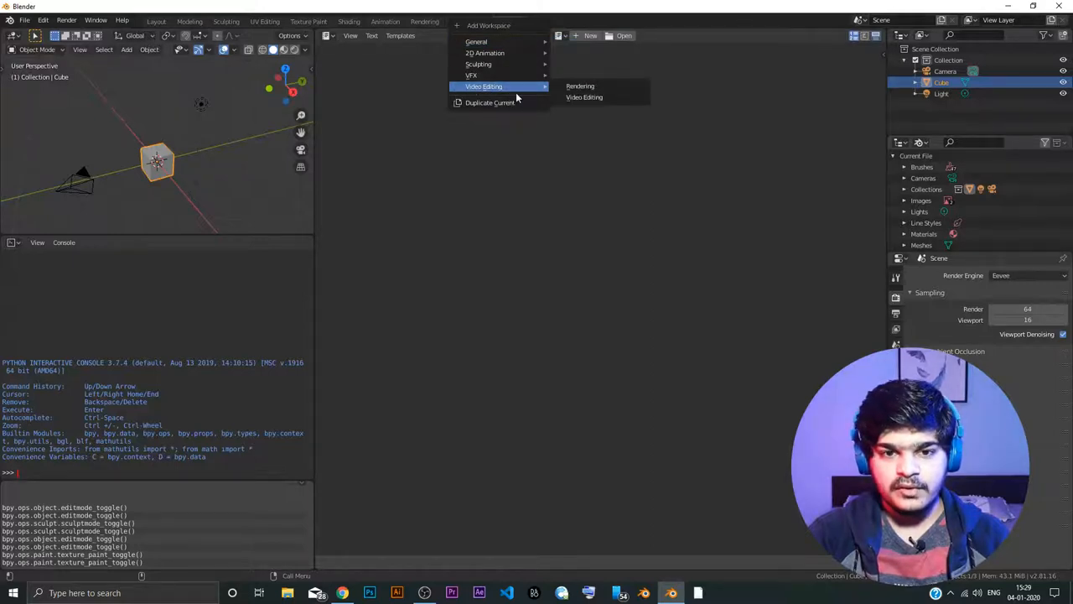
{"action": "mouse_move", "coordinate": [488, 76]}
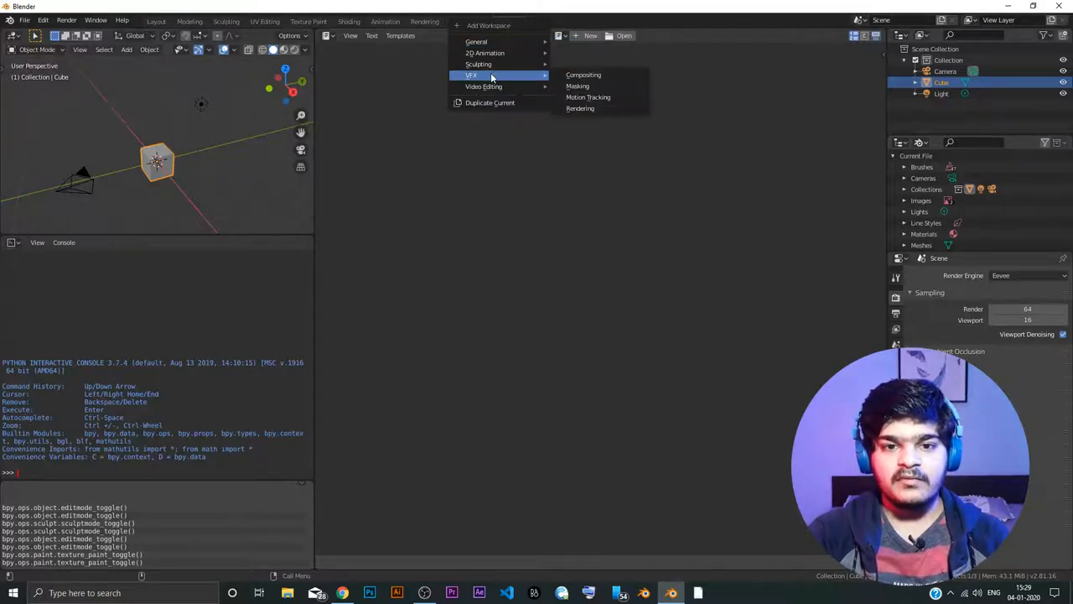
{"action": "mouse_move", "coordinate": [485, 52]}
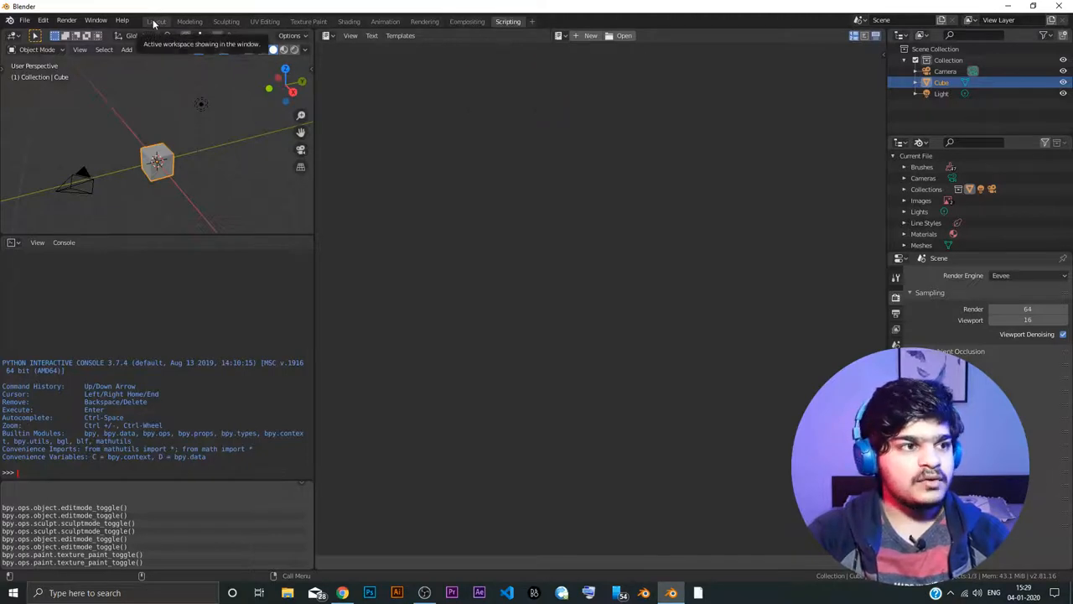
Switch to the Layout workspace with the default cube, camera and light
{"action": "left_click", "coordinate": [157, 21]}
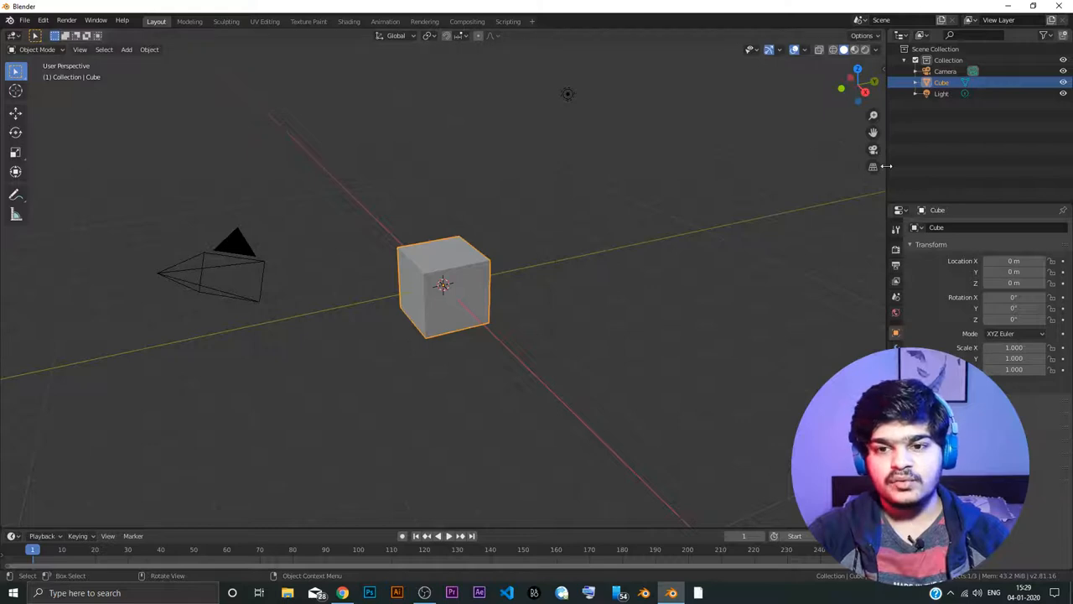
{"action": "mouse_move", "coordinate": [418, 149]}
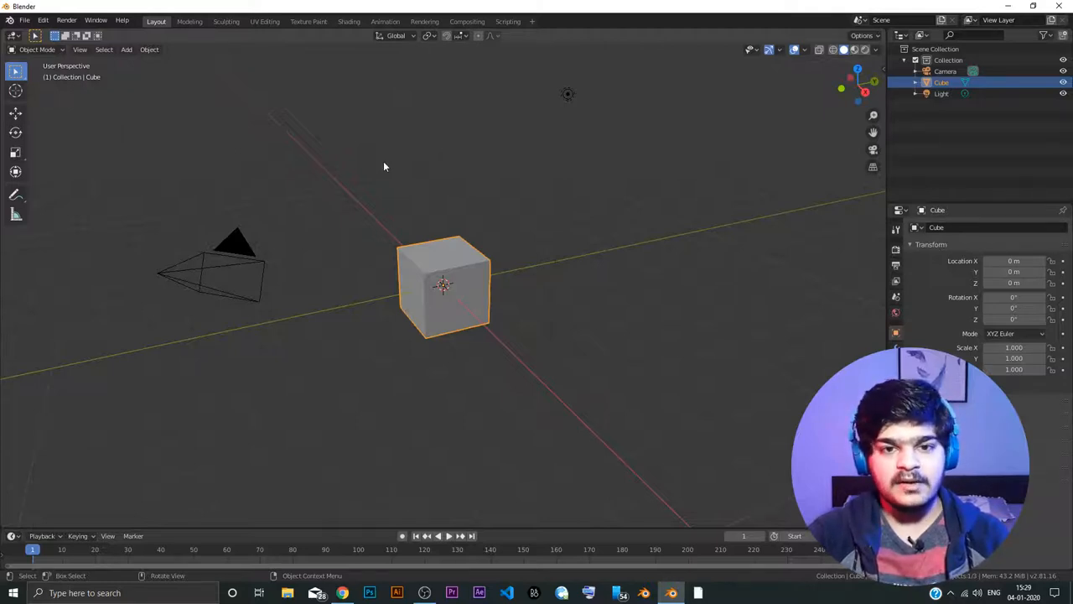
{"action": "mouse_move", "coordinate": [215, 52]}
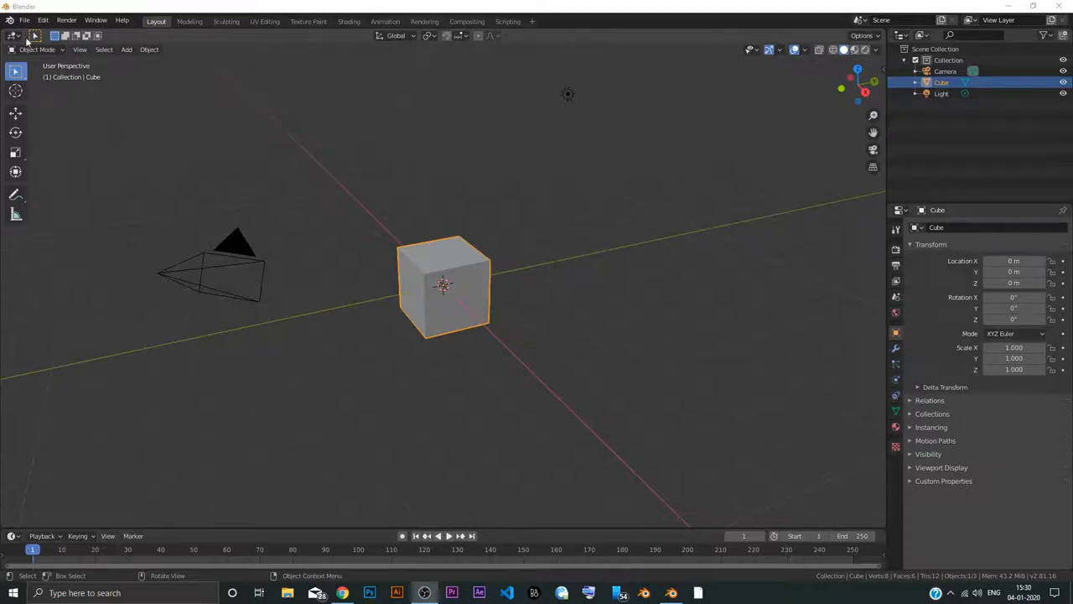
{"action": "left_click", "coordinate": [11, 37]}
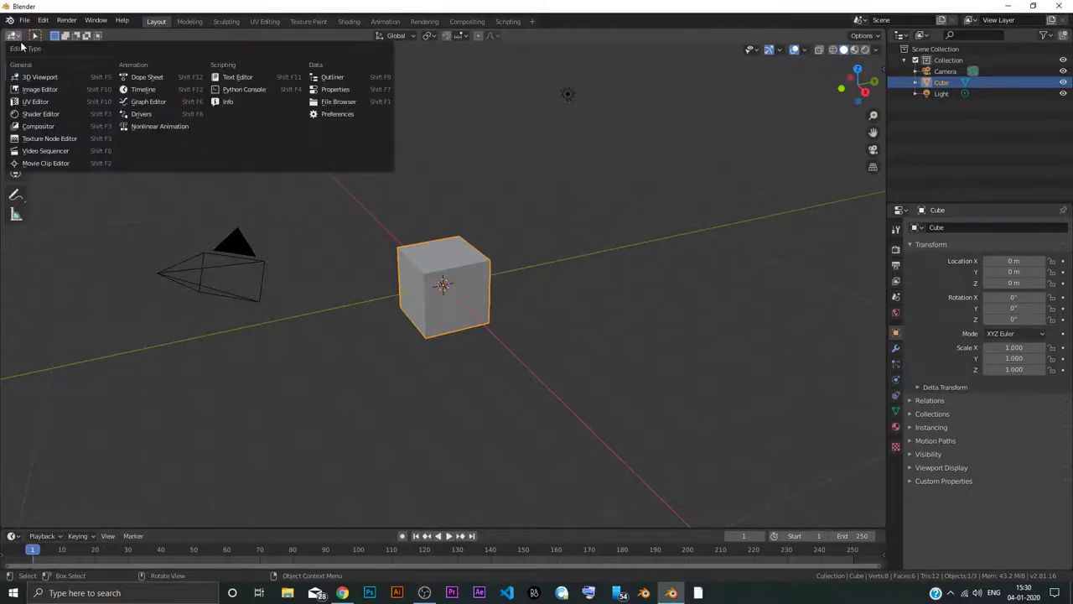
{"action": "mouse_move", "coordinate": [34, 76]}
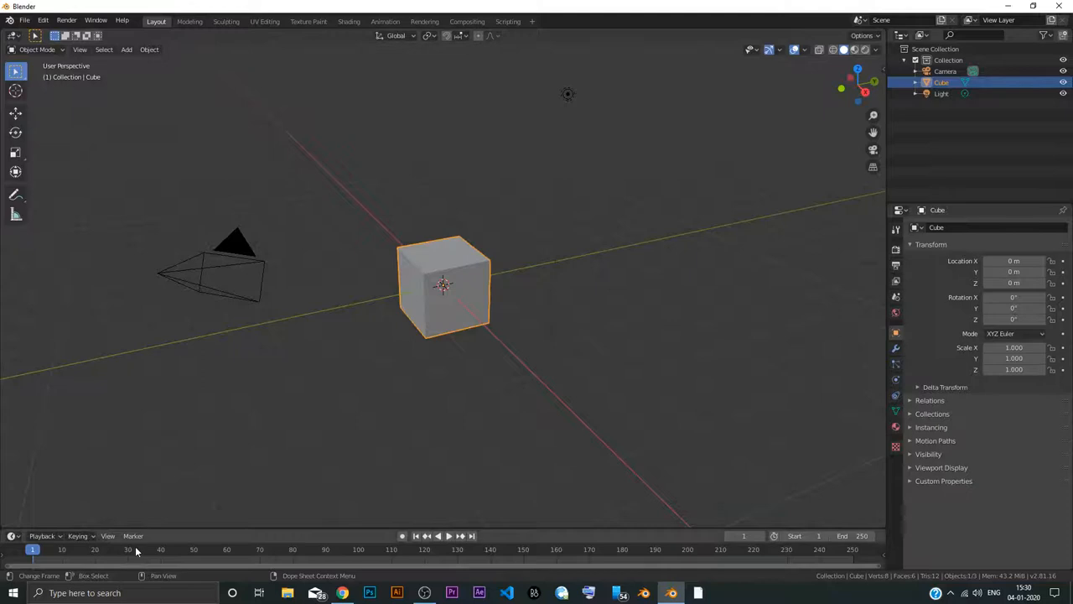
{"action": "left_click", "coordinate": [10, 533]}
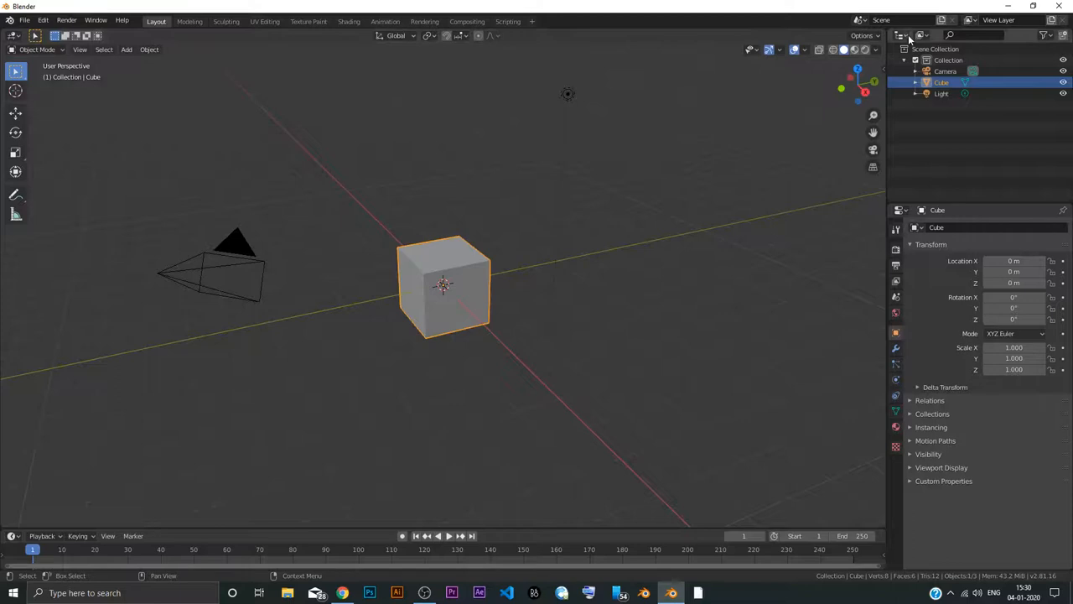
{"action": "mouse_move", "coordinate": [900, 36]}
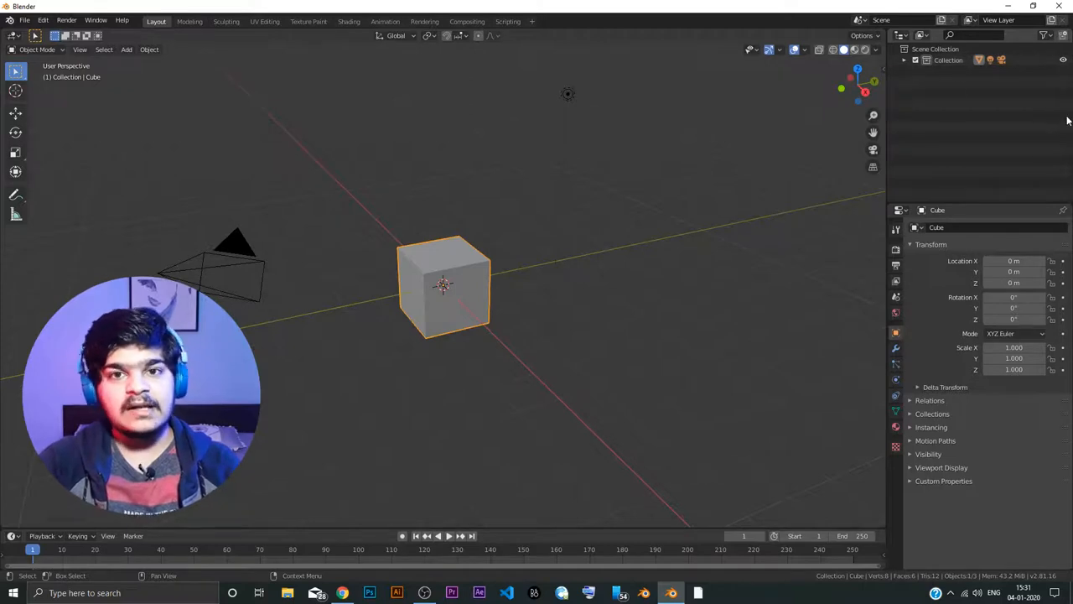
{"action": "mouse_move", "coordinate": [1056, 76]}
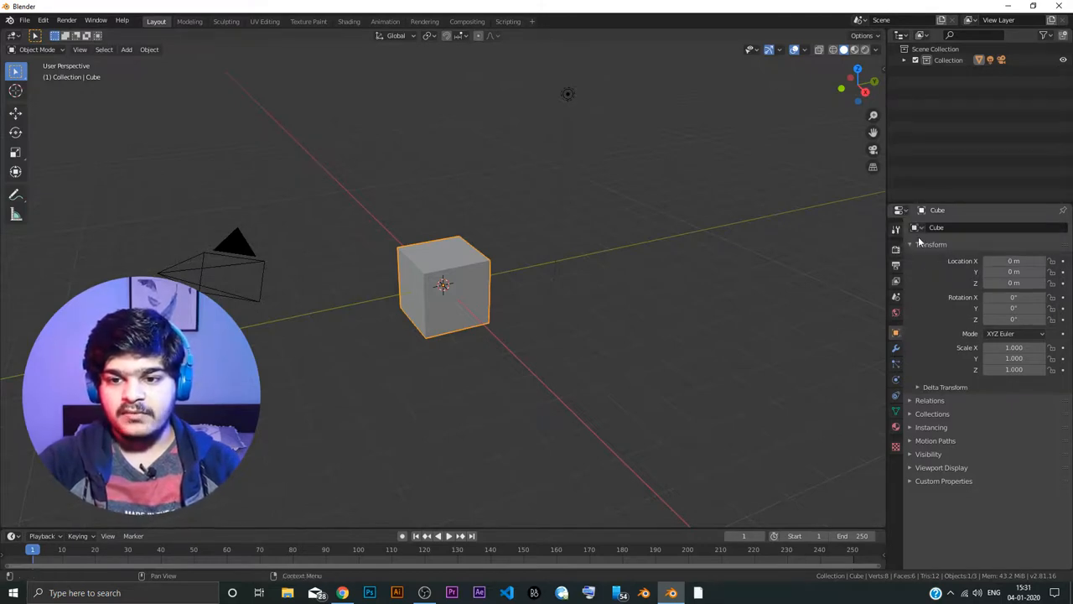
Browse the Render, Output and View Layer properties, re-enabling Use for Rendering
{"action": "left_click", "coordinate": [895, 227]}
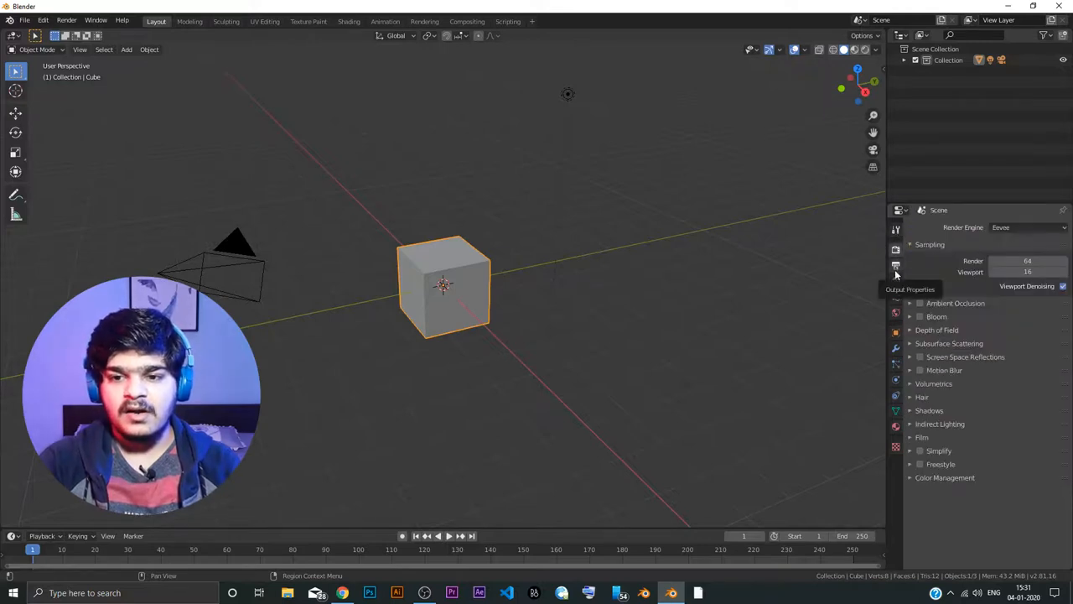
{"action": "left_click", "coordinate": [895, 280]}
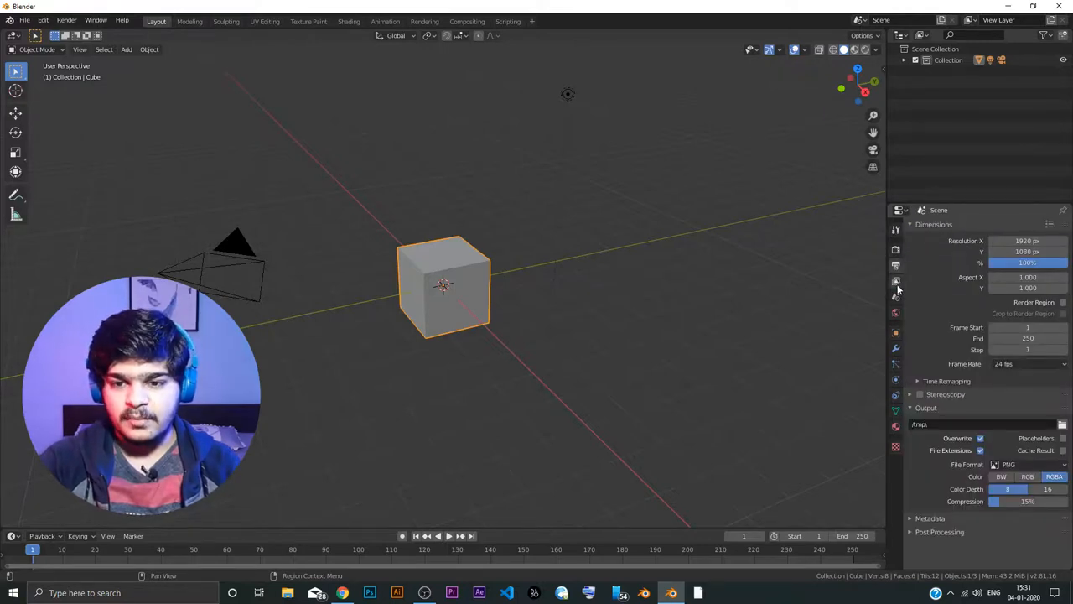
{"action": "left_click", "coordinate": [896, 299]}
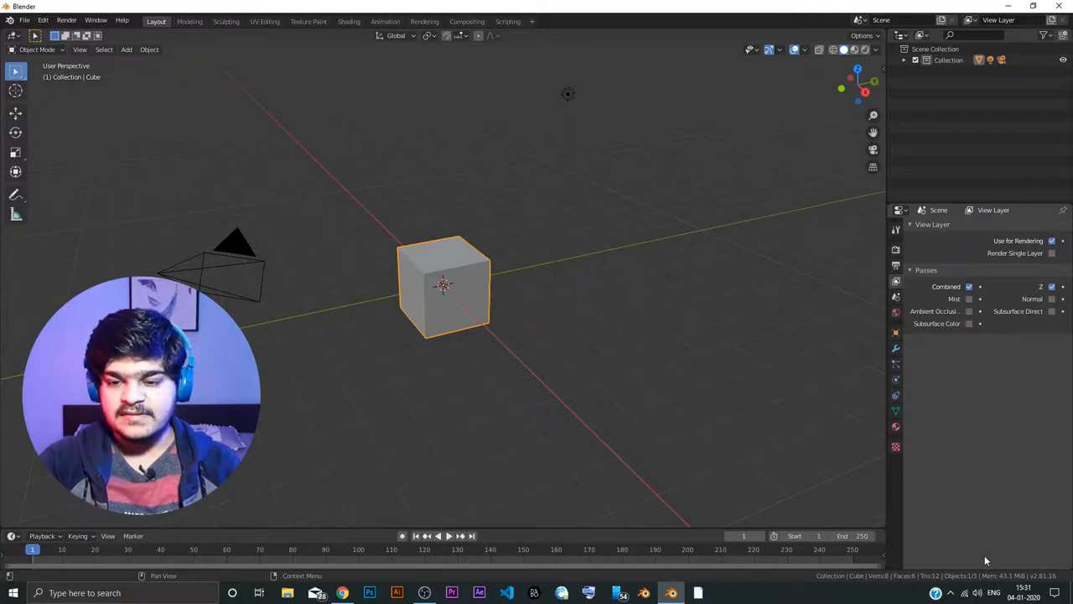
{"action": "mouse_move", "coordinate": [962, 251]}
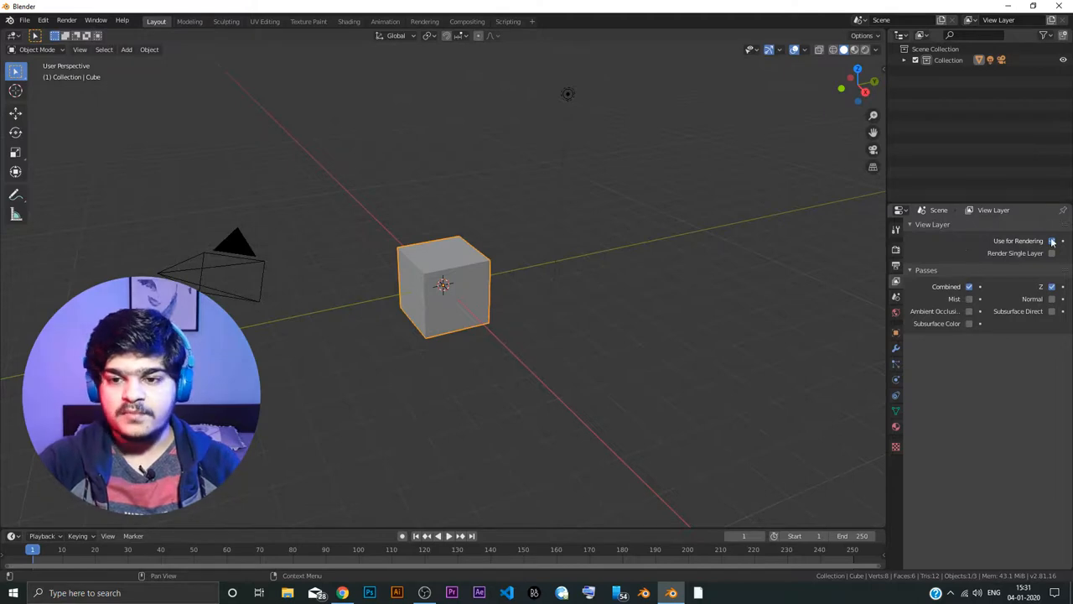
{"action": "left_click", "coordinate": [1051, 240]}
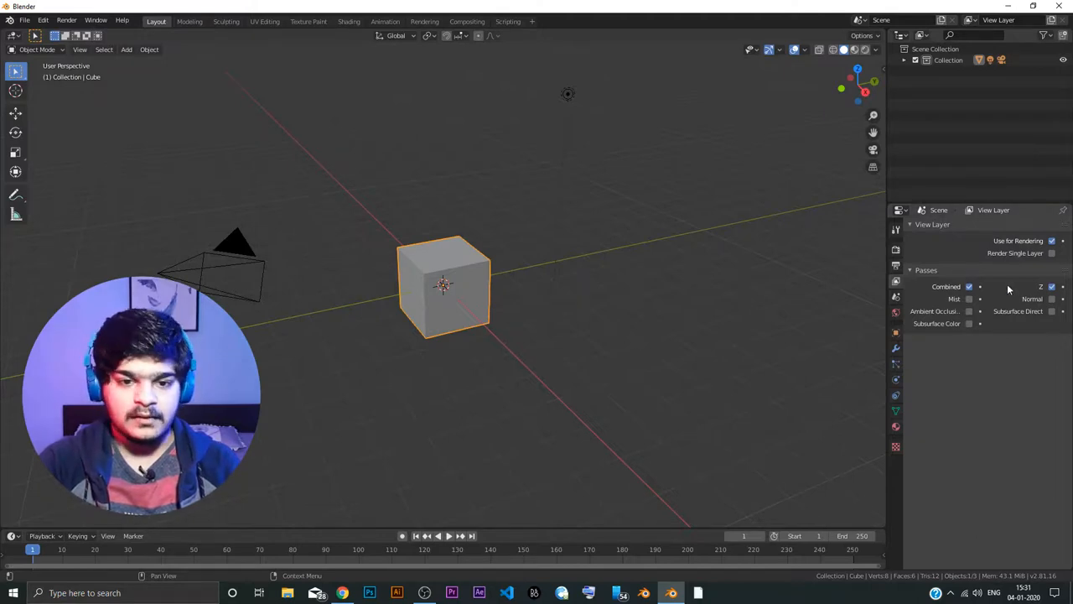